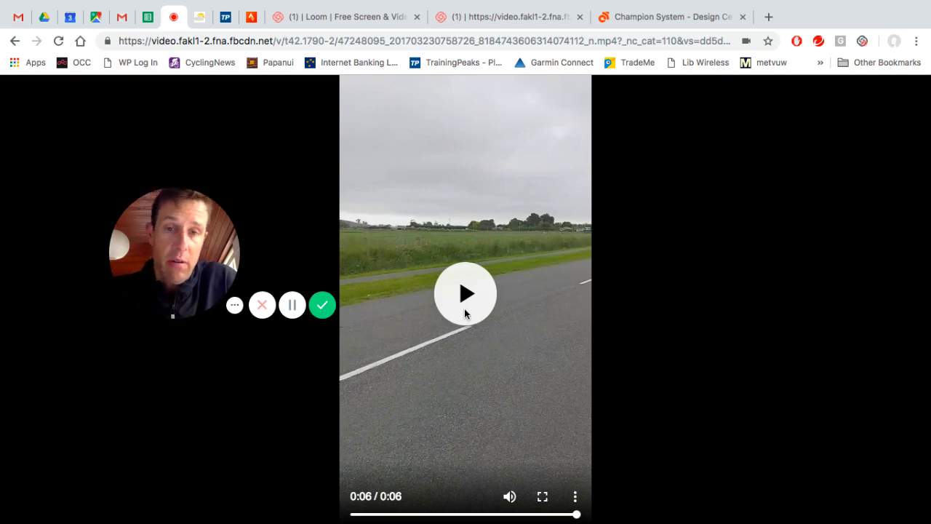
pyautogui.moveTo(469, 310)
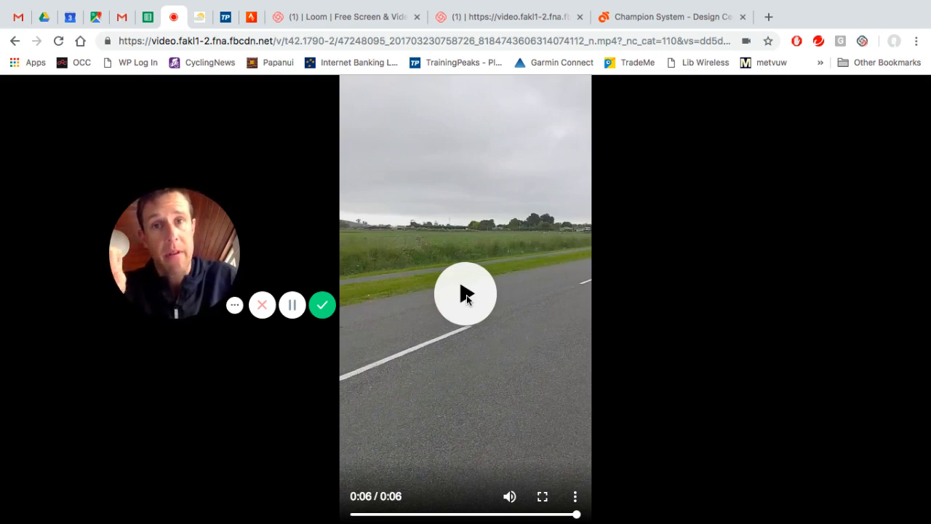
# Step: Restart the six-second roadside ride clip from the beginning using the centre play button
pyautogui.click(466, 293)
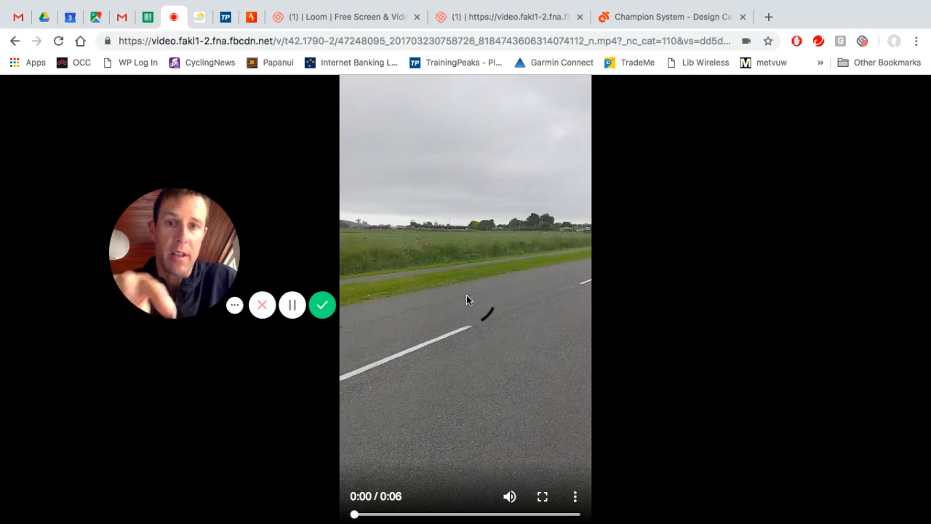